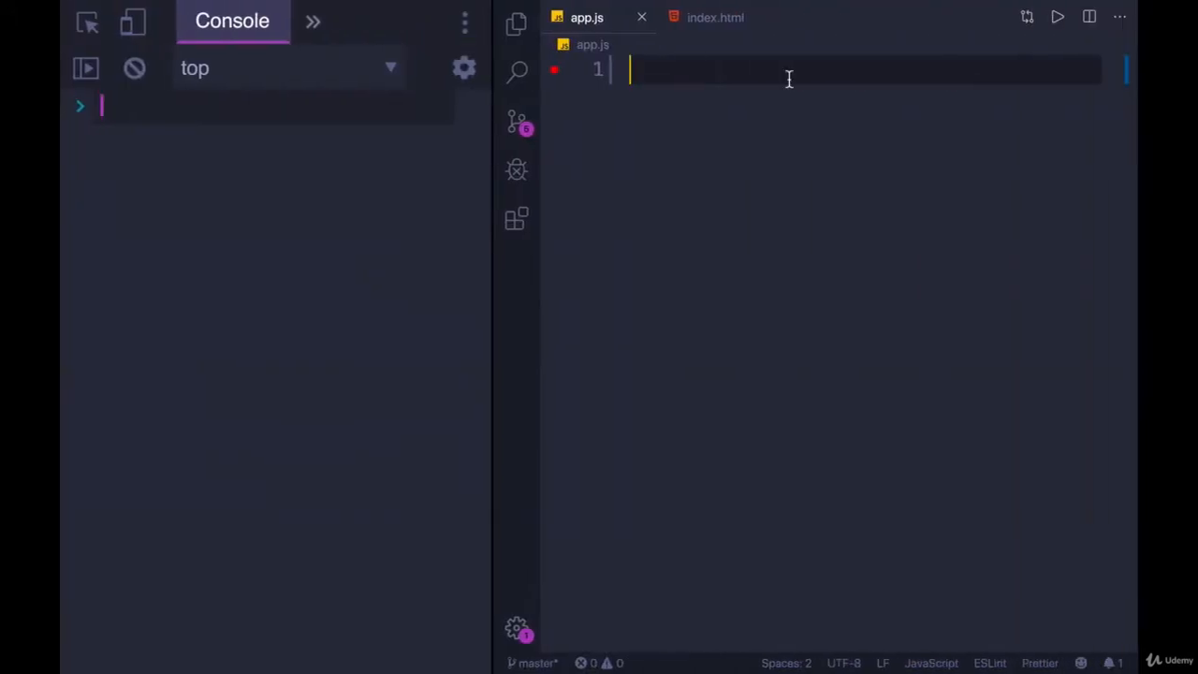
Declare const userReviews = {}; and sketch a 'queenBee49' -> 4.5 note, later removed.
{"action": "type", "text": "const"}
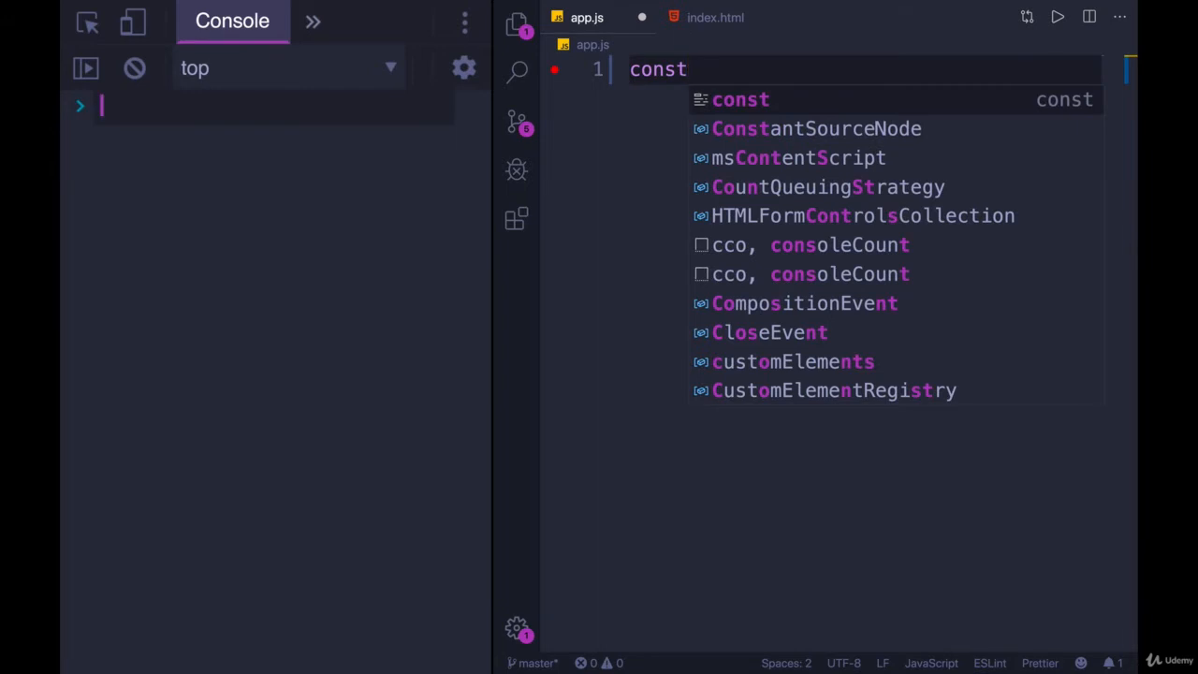
{"action": "type", "text": "useee"}
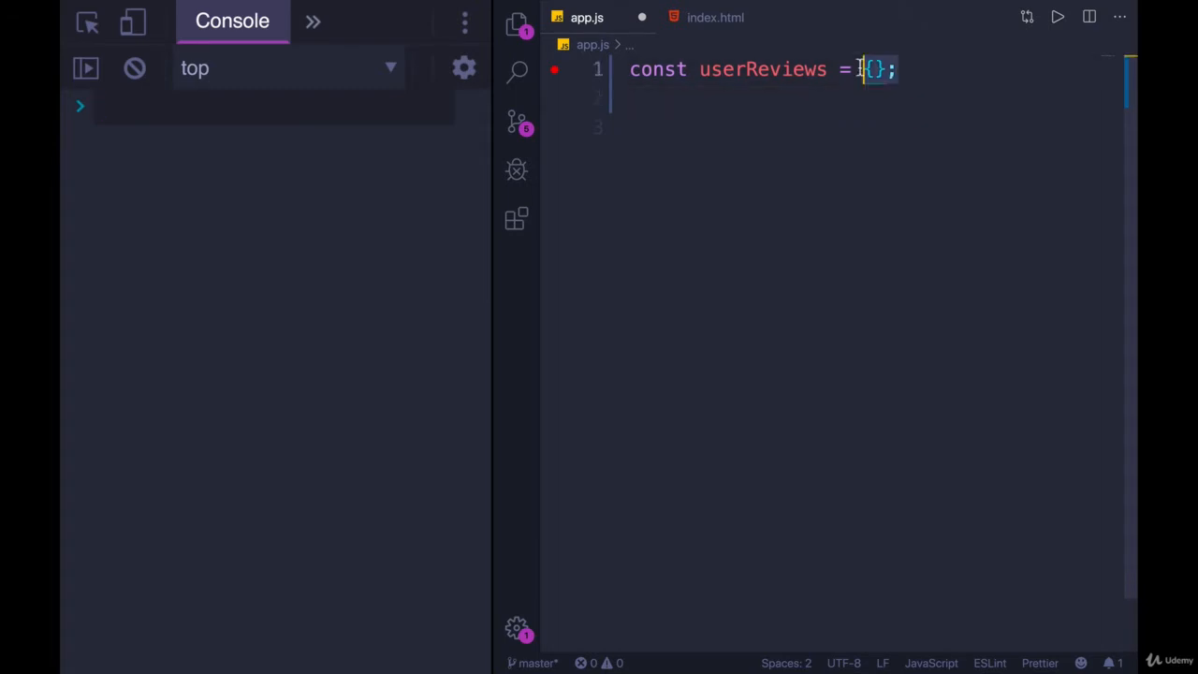
{"action": "type", "text": "'que'"}
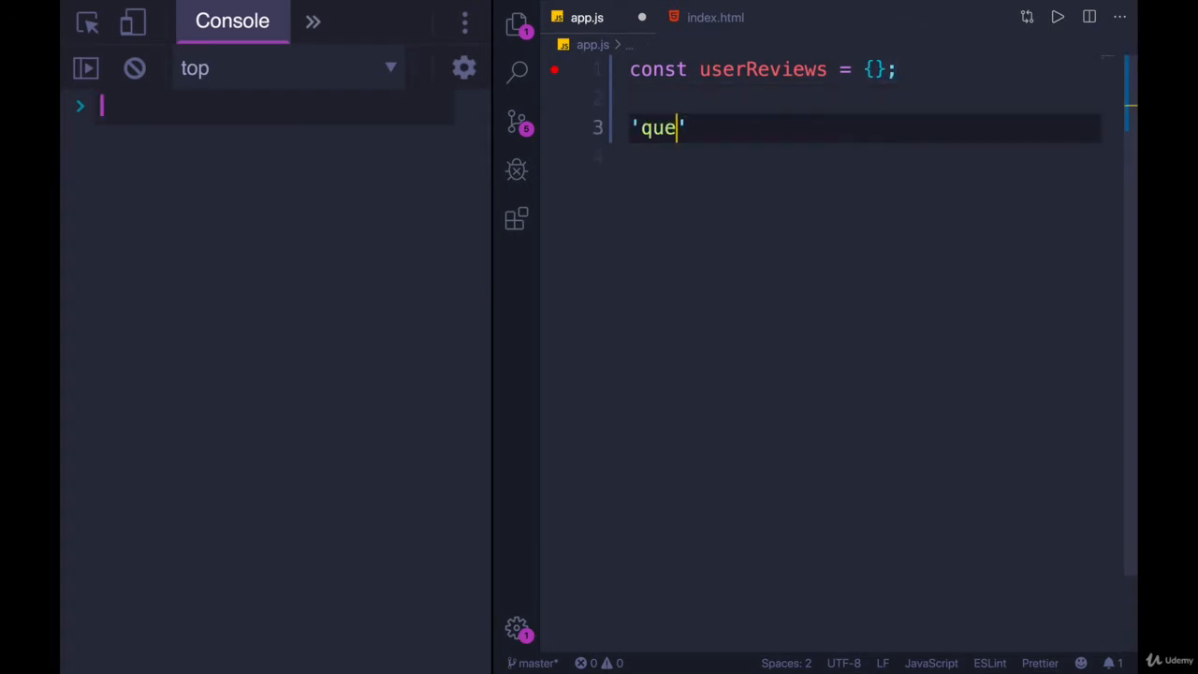
{"action": "type", "text": "enBee"}
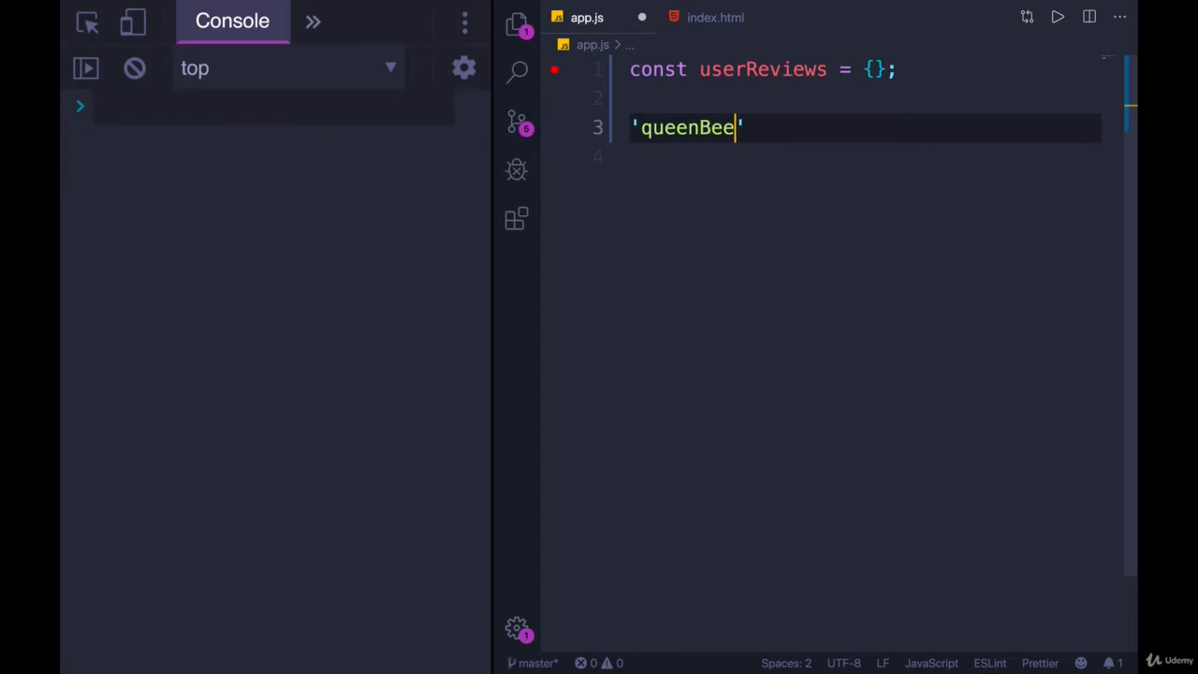
{"action": "type", "text": "49"}
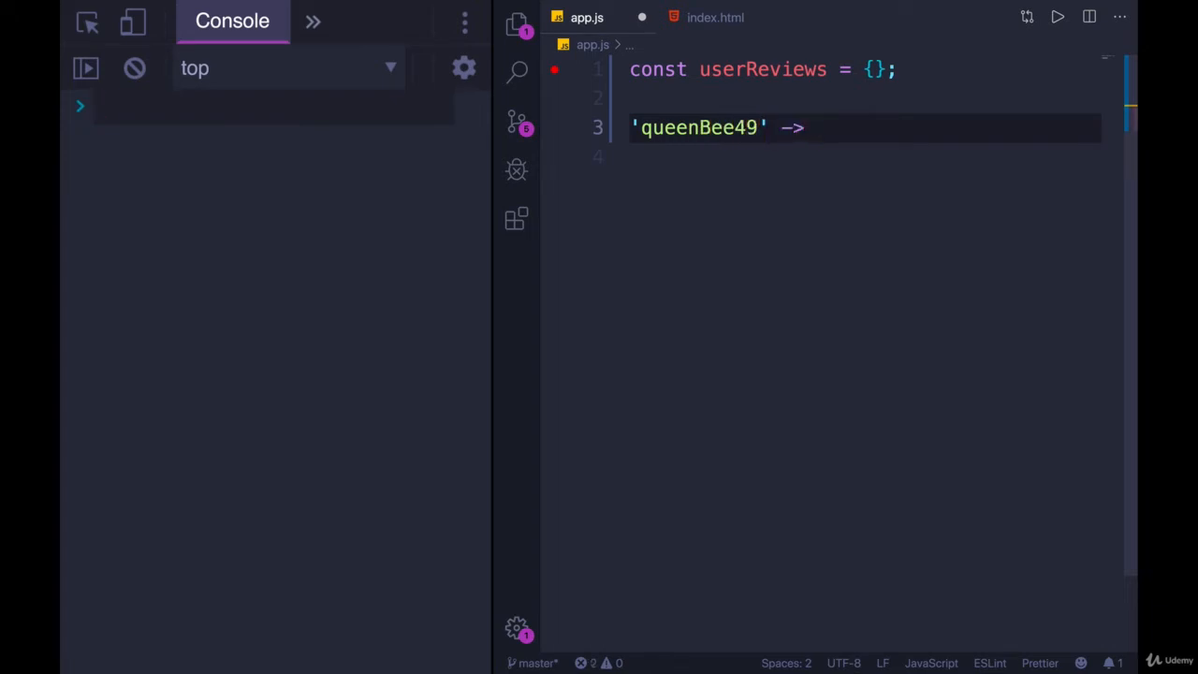
{"action": "type", "text": "4"}
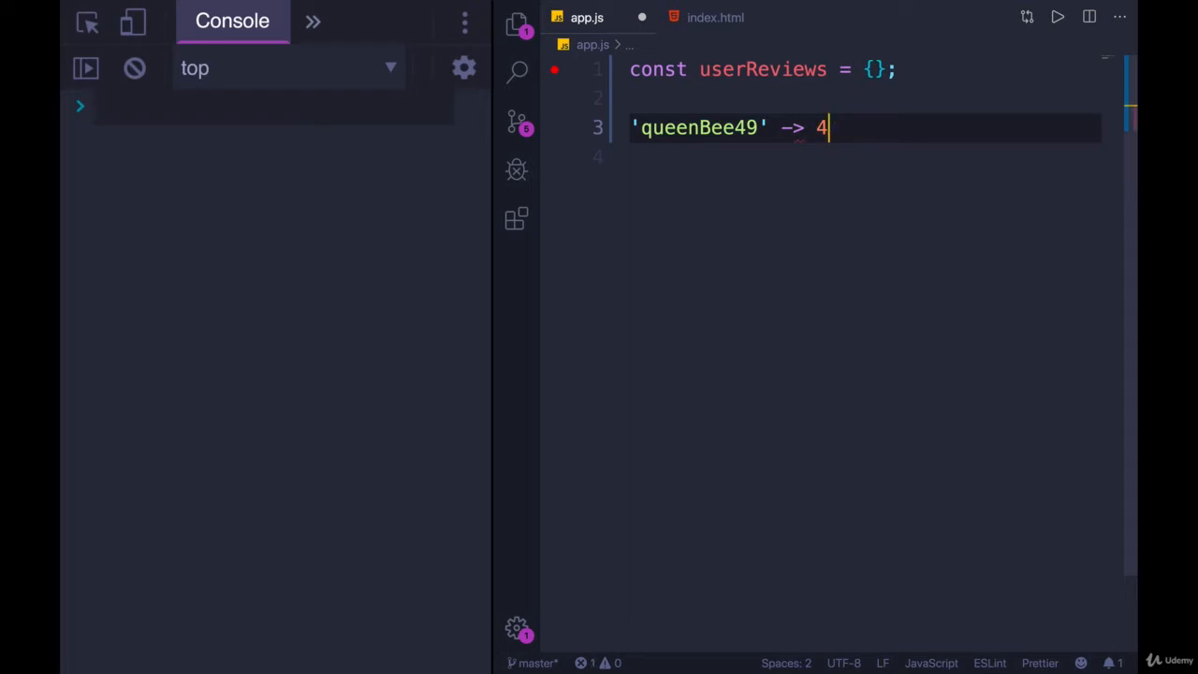
{"action": "type", "text": ".5"}
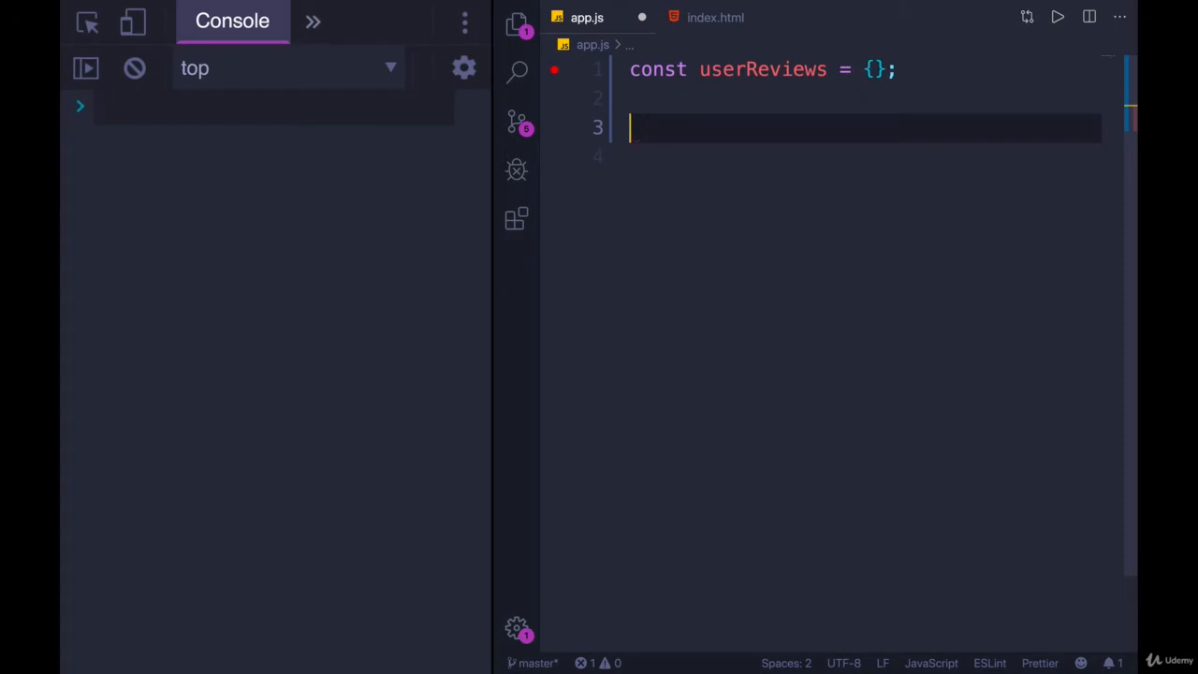
Assign userReviews['queenBee49'] = 4.0 and evaluate userReviews in the console.
{"action": "type", "text": "userRev"}
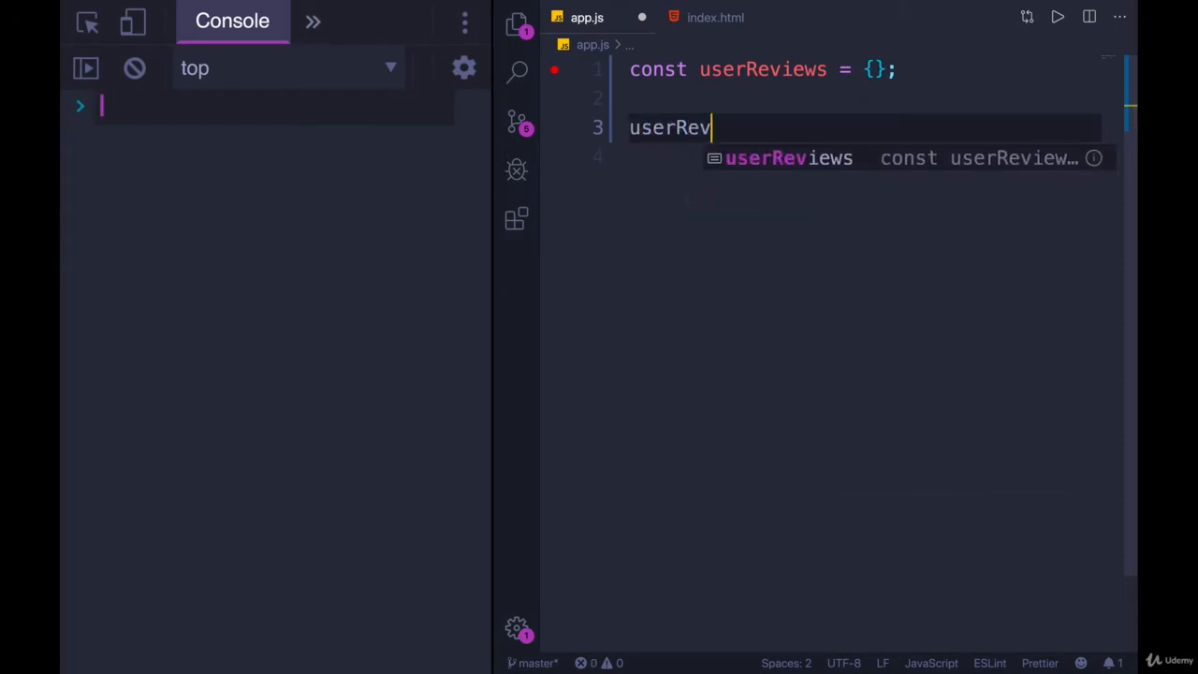
{"action": "type", "text": "iews."}
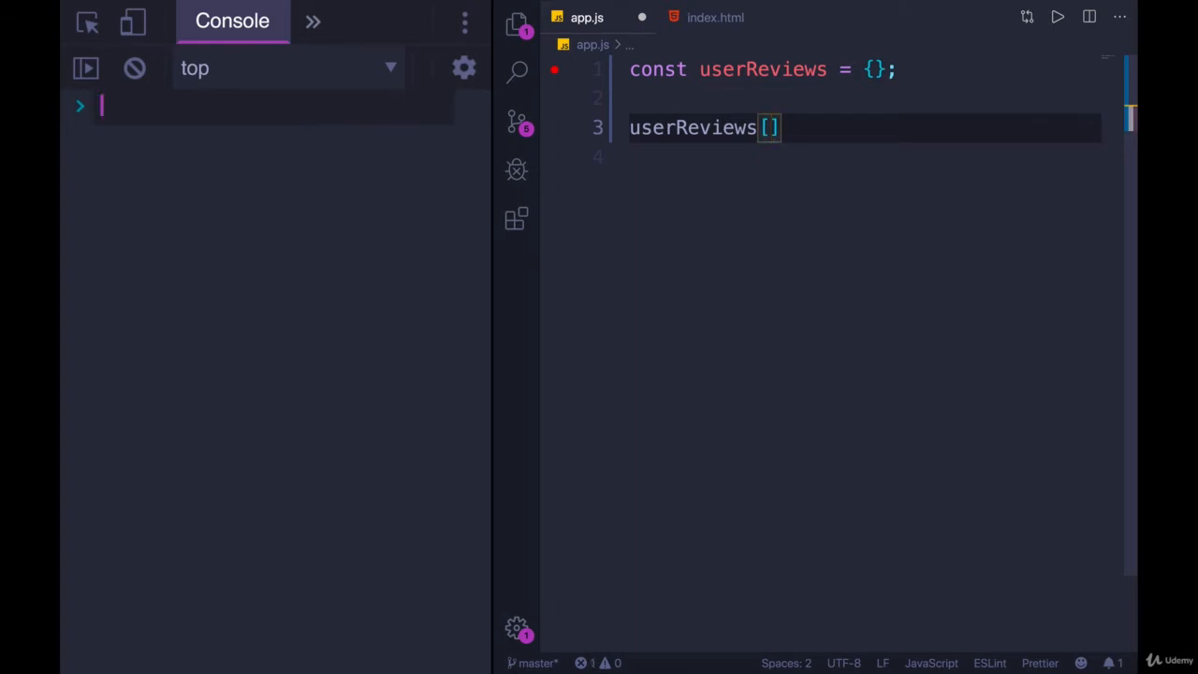
{"action": "type", "text": "'queen'"}
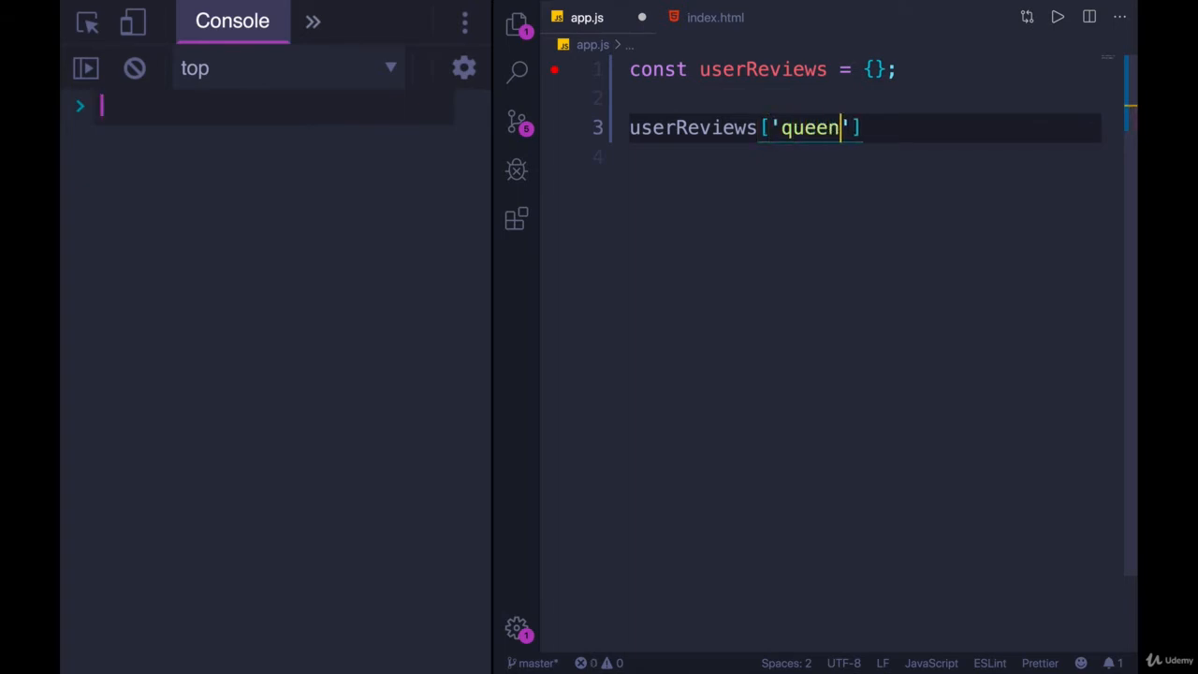
{"action": "type", "text": "Bee49"}
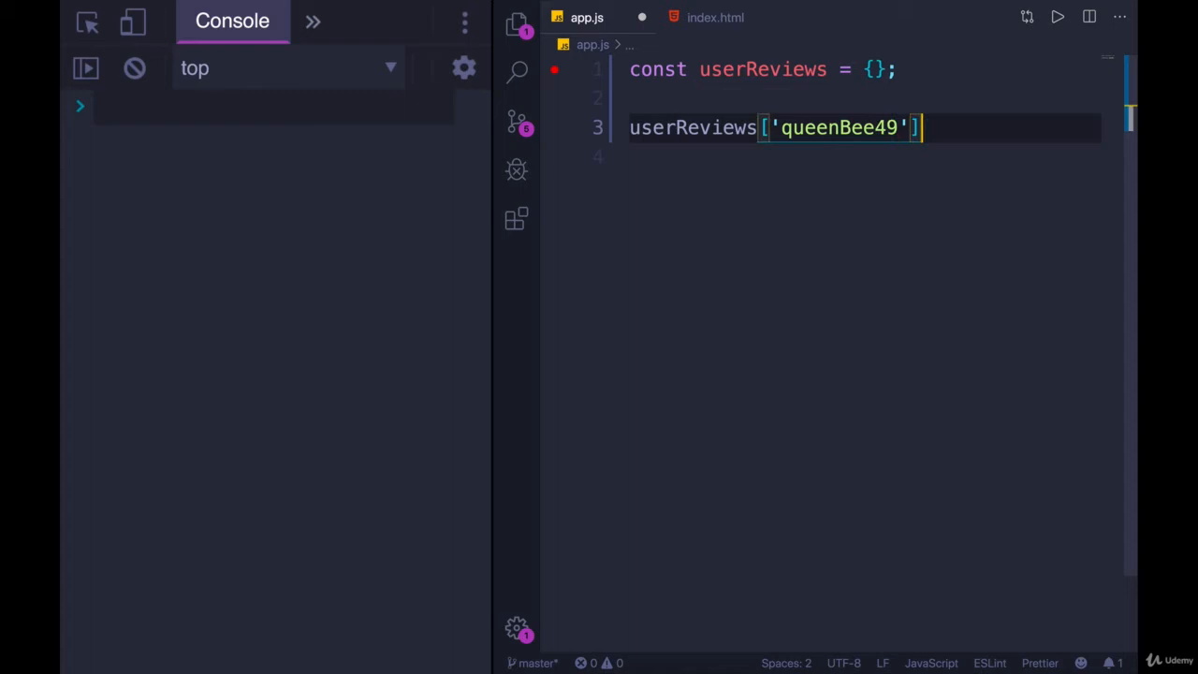
{"action": "type", "text": "="}
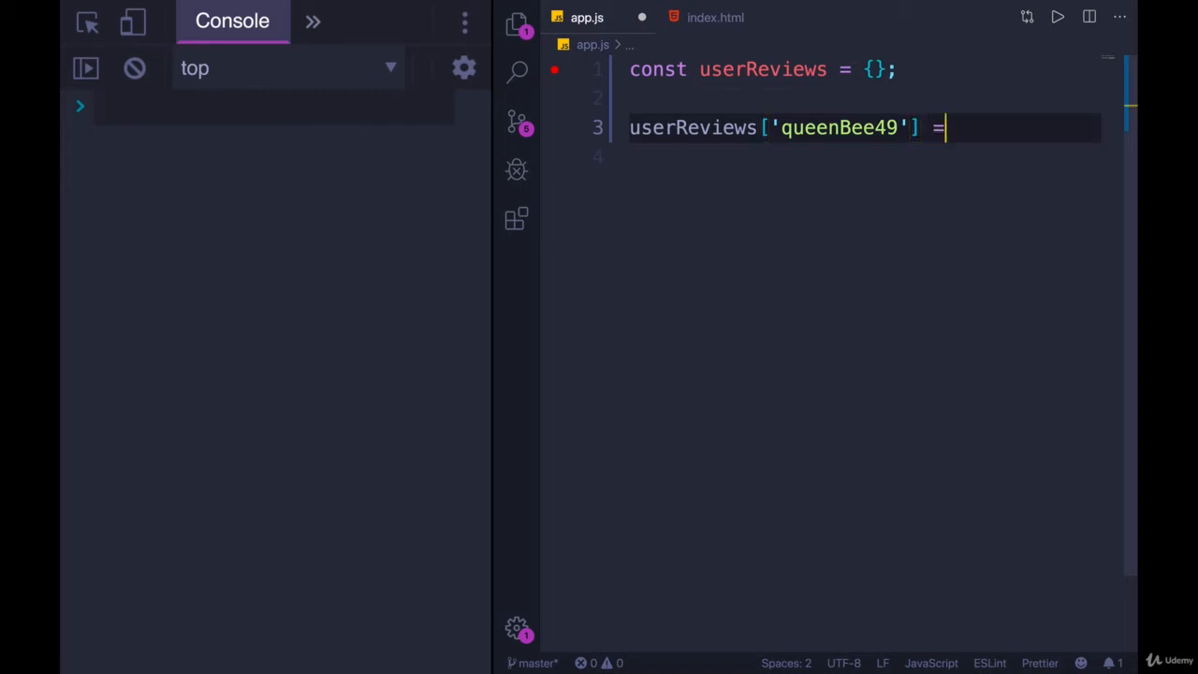
{"action": "type", "text": "4.0;"}
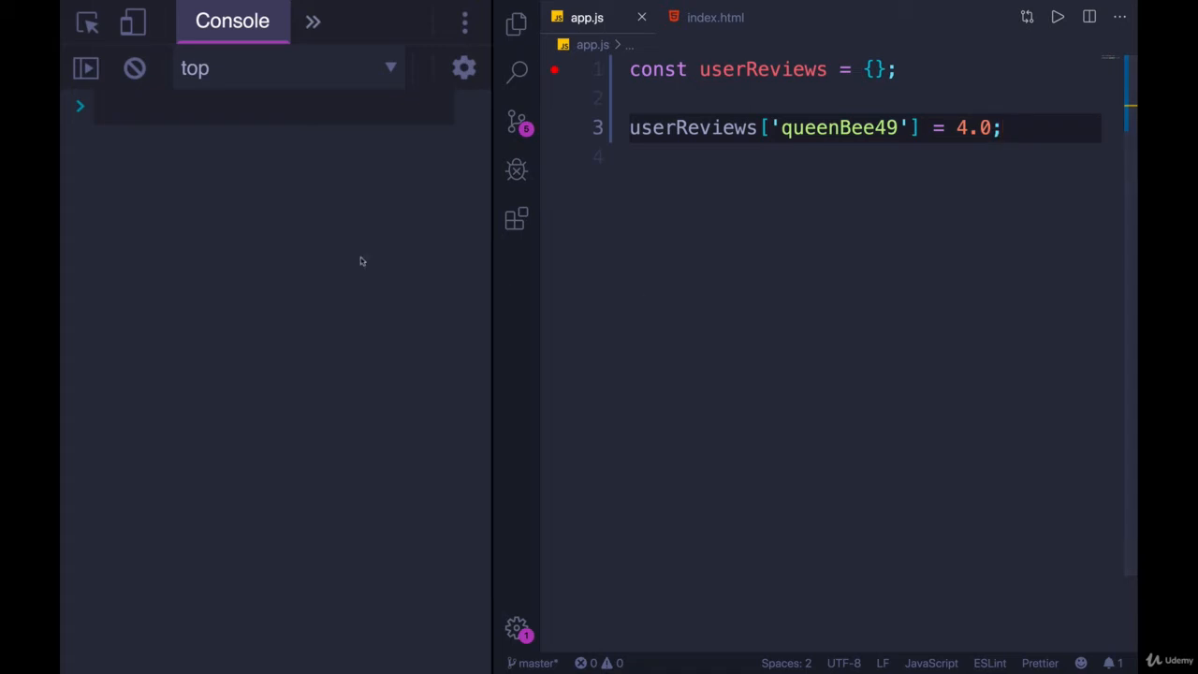
{"action": "type", "text": "userReviews"}
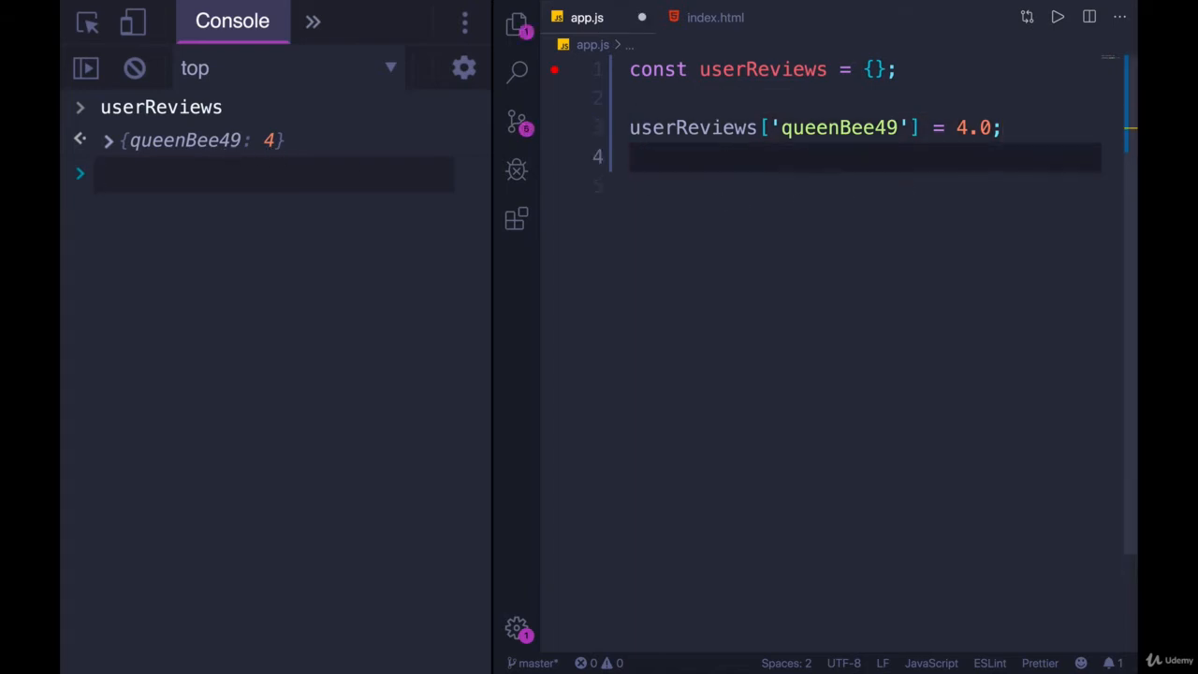
Assign userReviews.mrSmith78 = 3.5 with dot notation and expand the logged object.
{"action": "type", "text": "userReviews"}
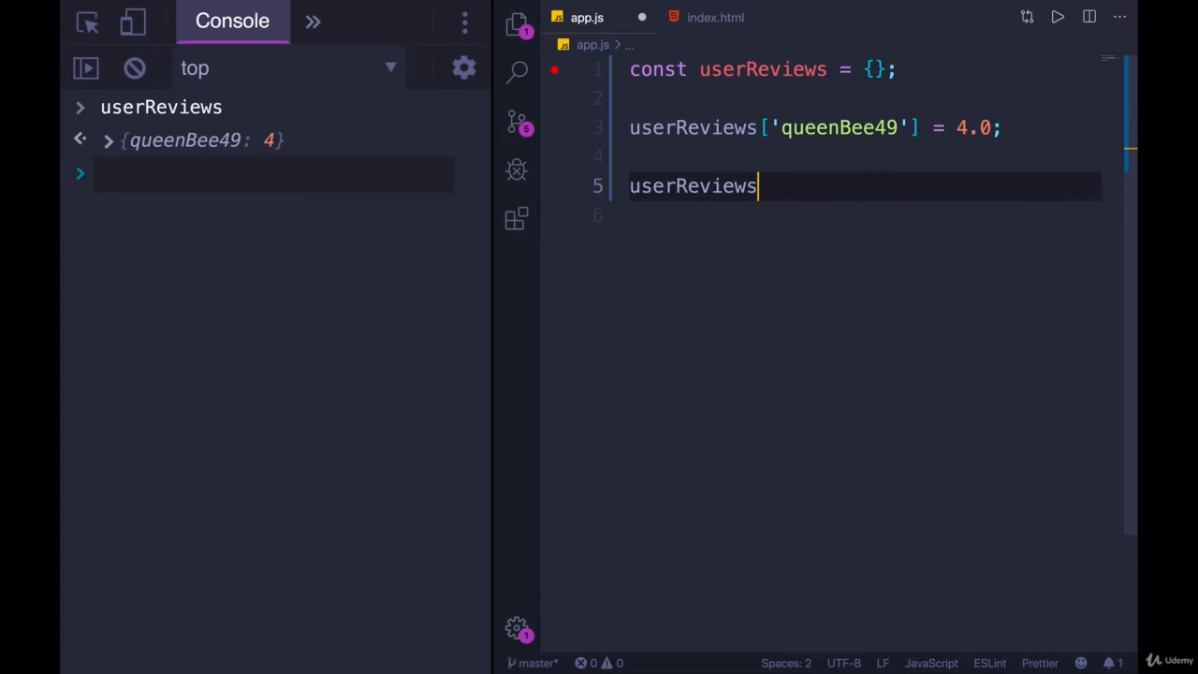
{"action": "type", "text": ".m"}
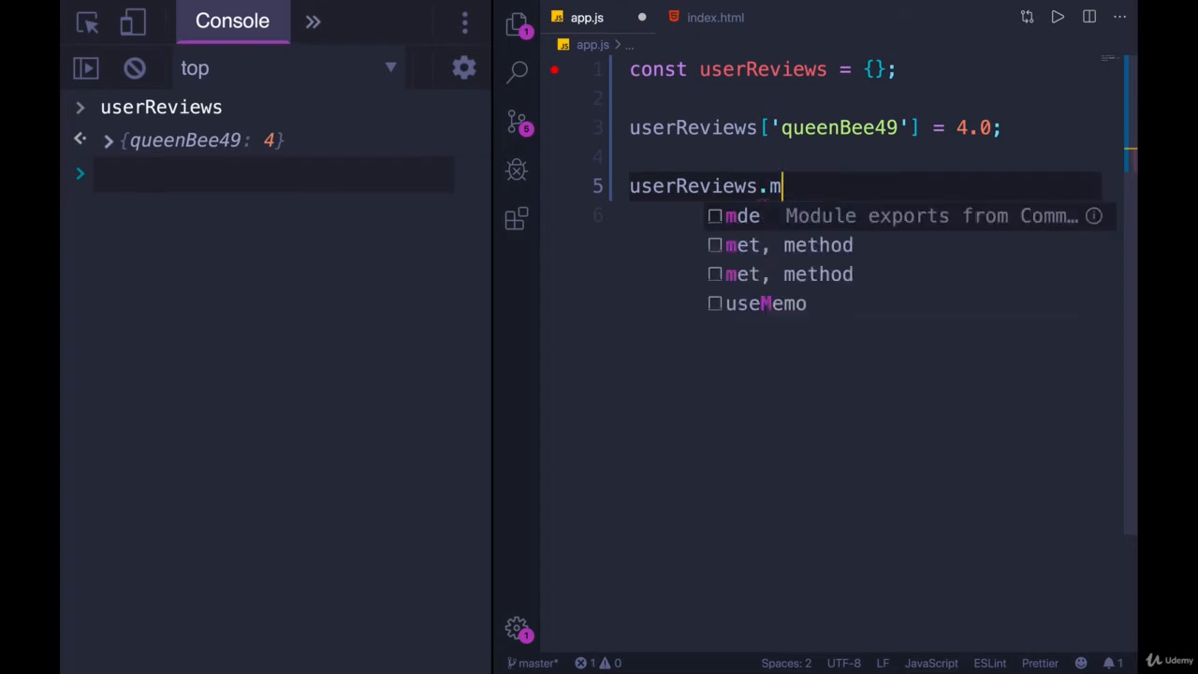
{"action": "type", "text": "rSmith78"}
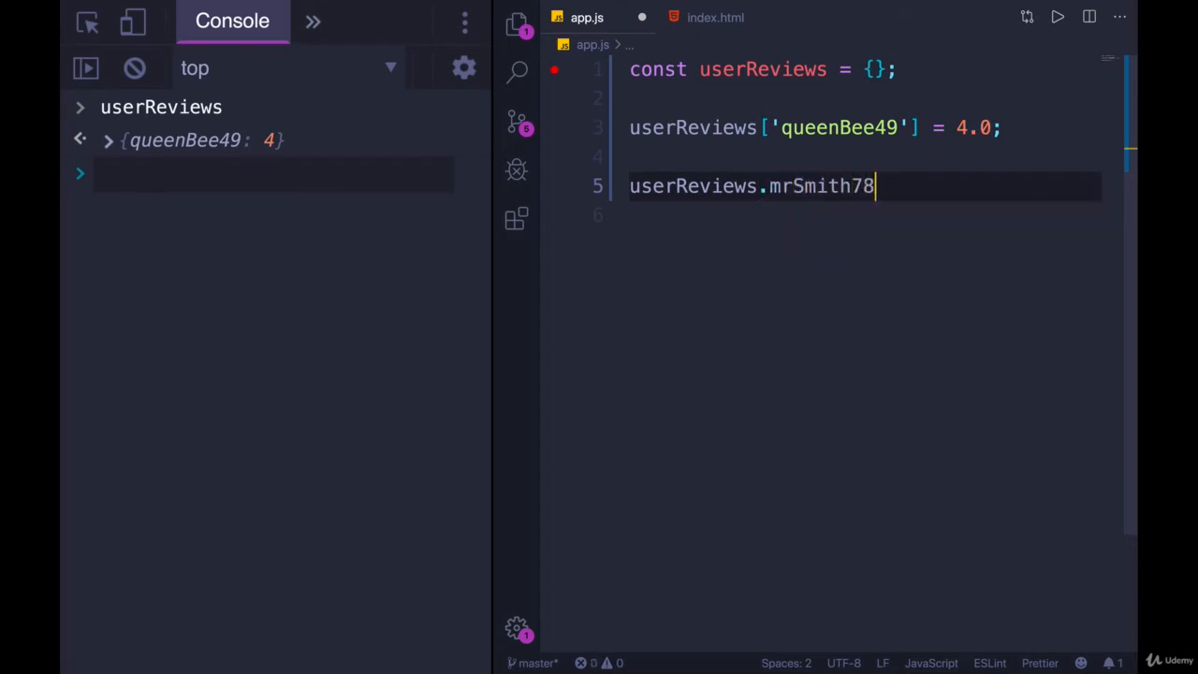
{"action": "type", "text": "= 3.5;"}
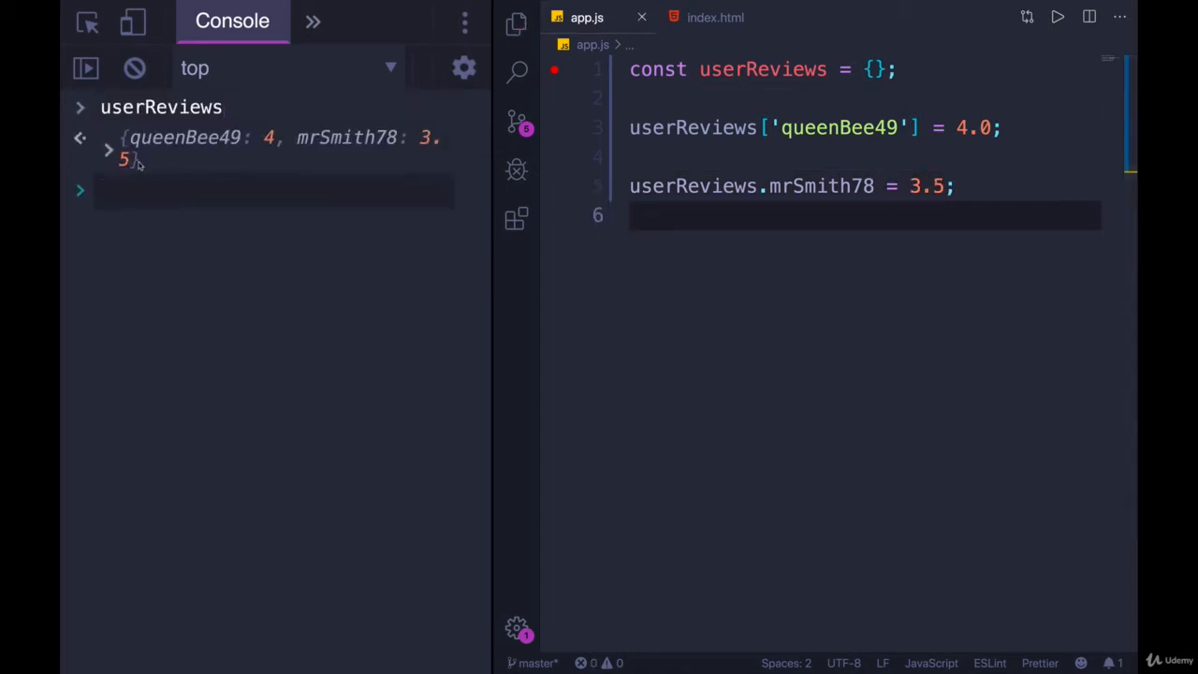
{"action": "left_click", "coordinate": [108, 138]}
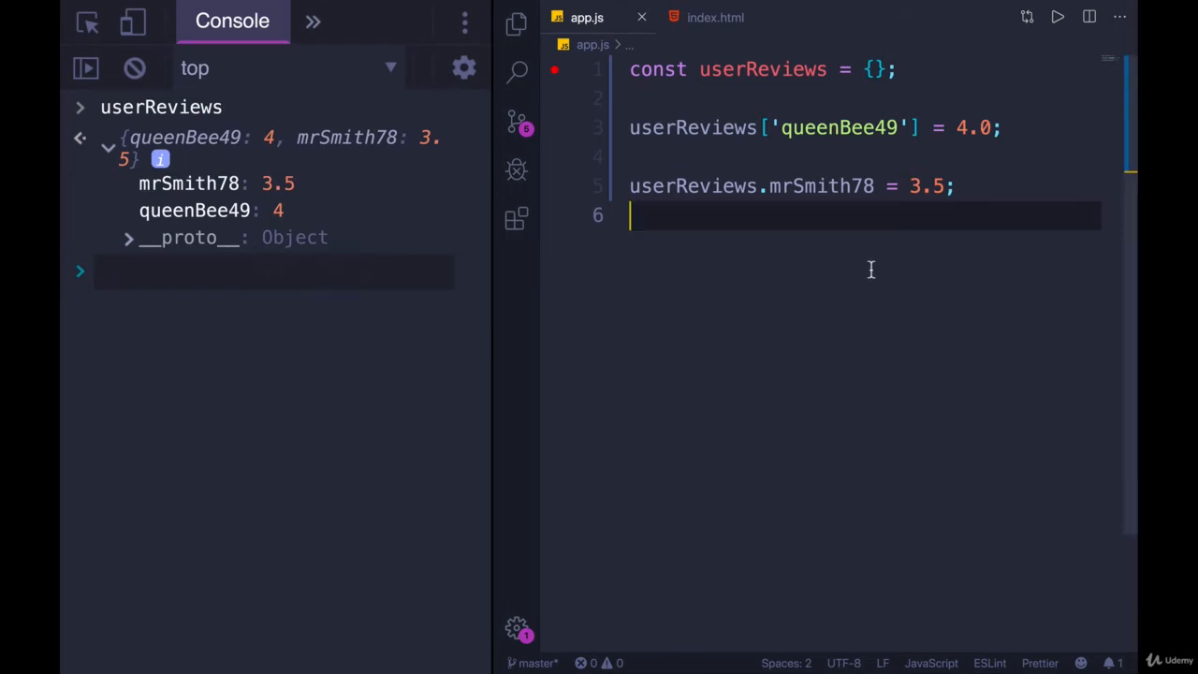
{"action": "mouse_move", "coordinate": [849, 185]}
{"action": "type", "text": "userReviews.colt = '"}
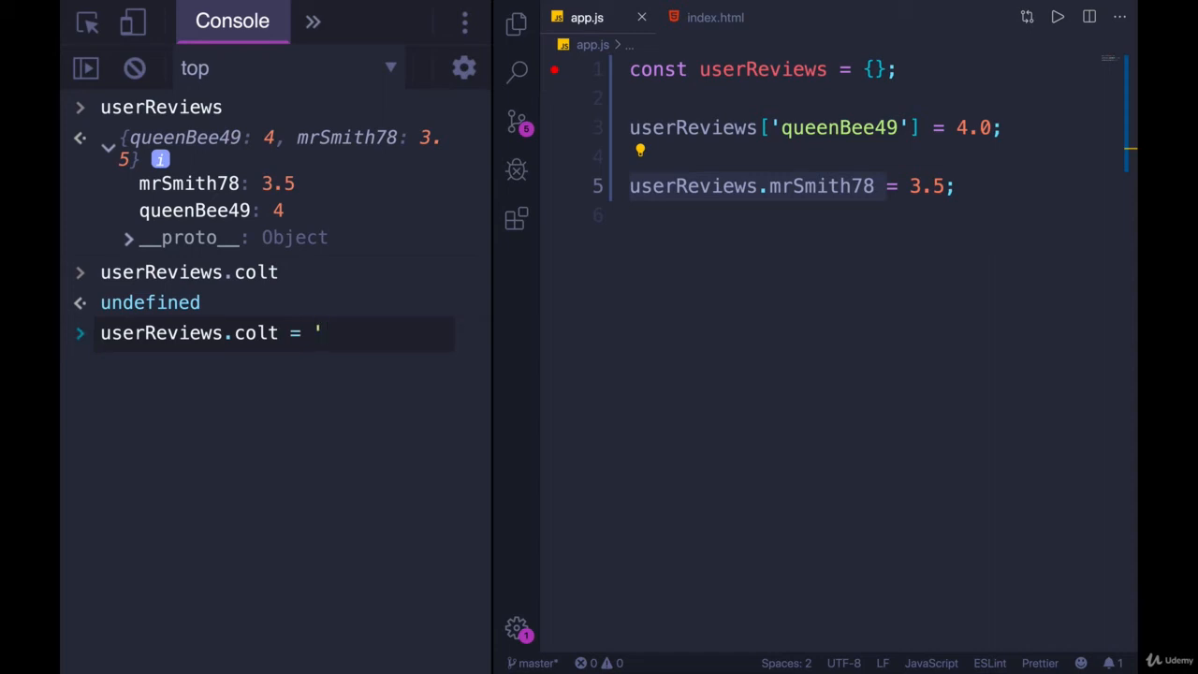
Set colt to 5 from the console and expand userReviews to see colt listed.
{"action": "type", "text": "5'"}
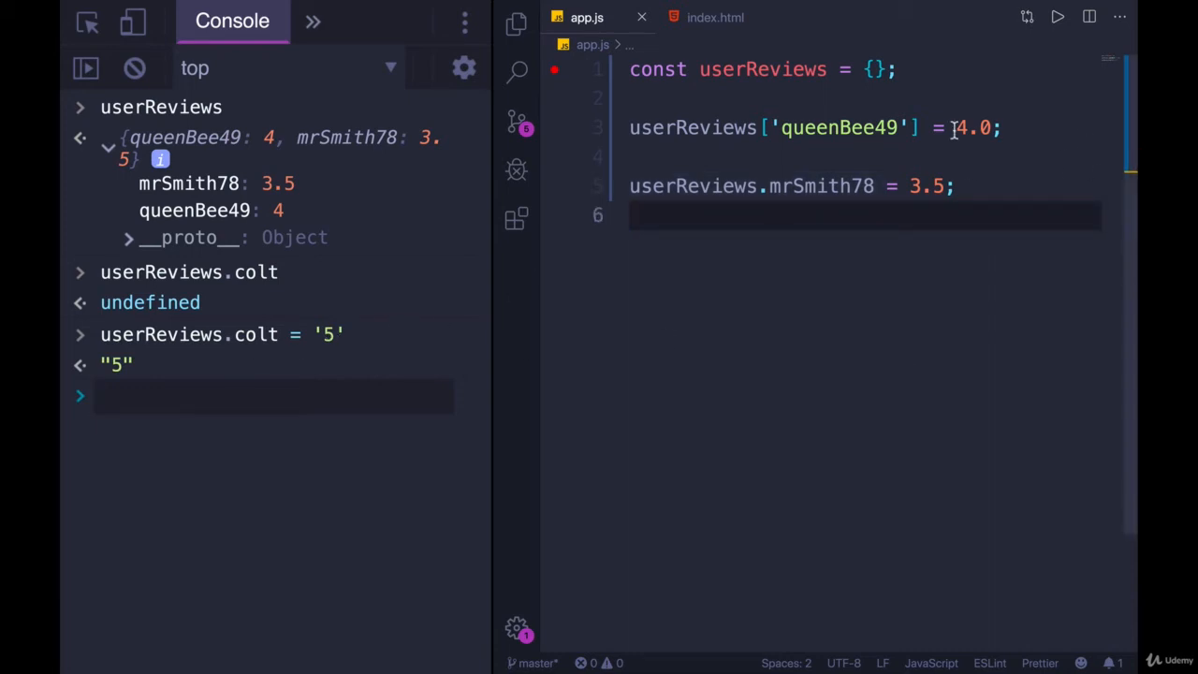
{"action": "mouse_move", "coordinate": [381, 368]}
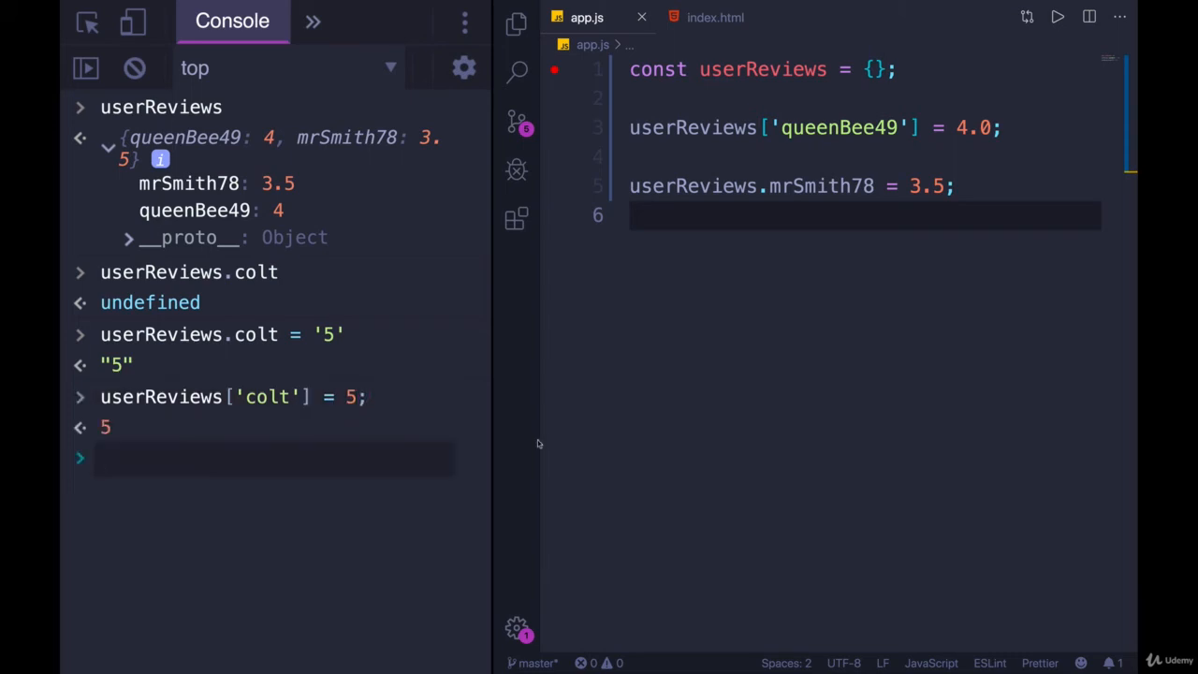
{"action": "type", "text": "userReviews"}
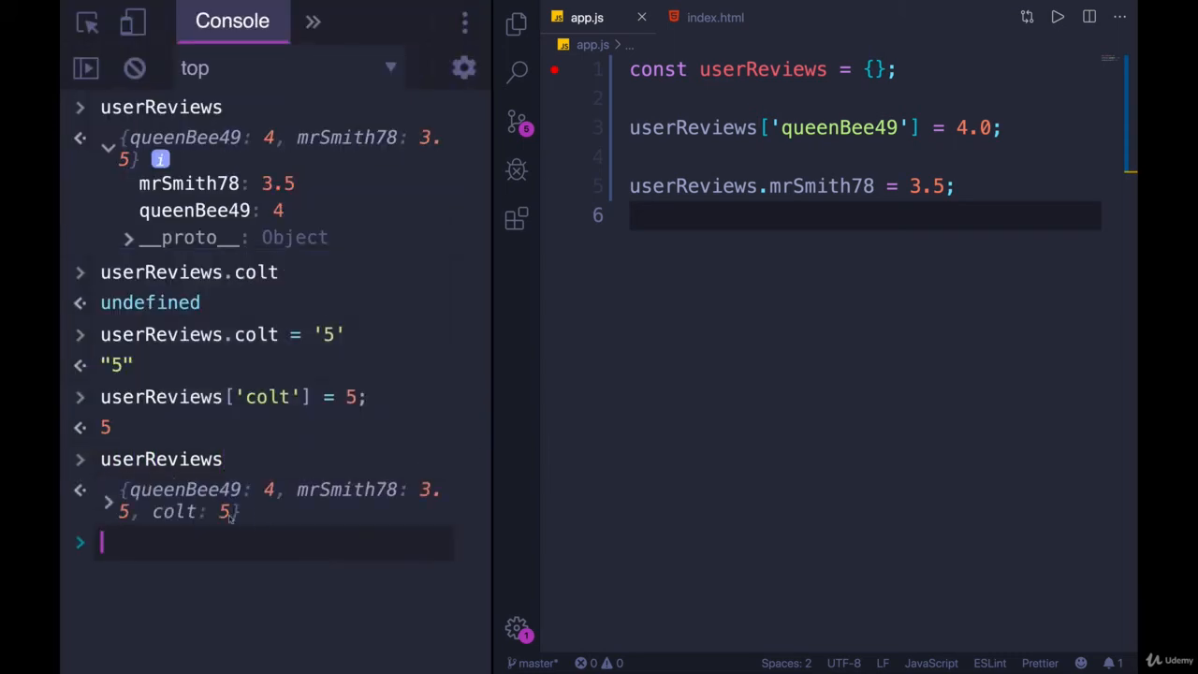
{"action": "left_click", "coordinate": [109, 491]}
{"action": "type", "text": "\\"}
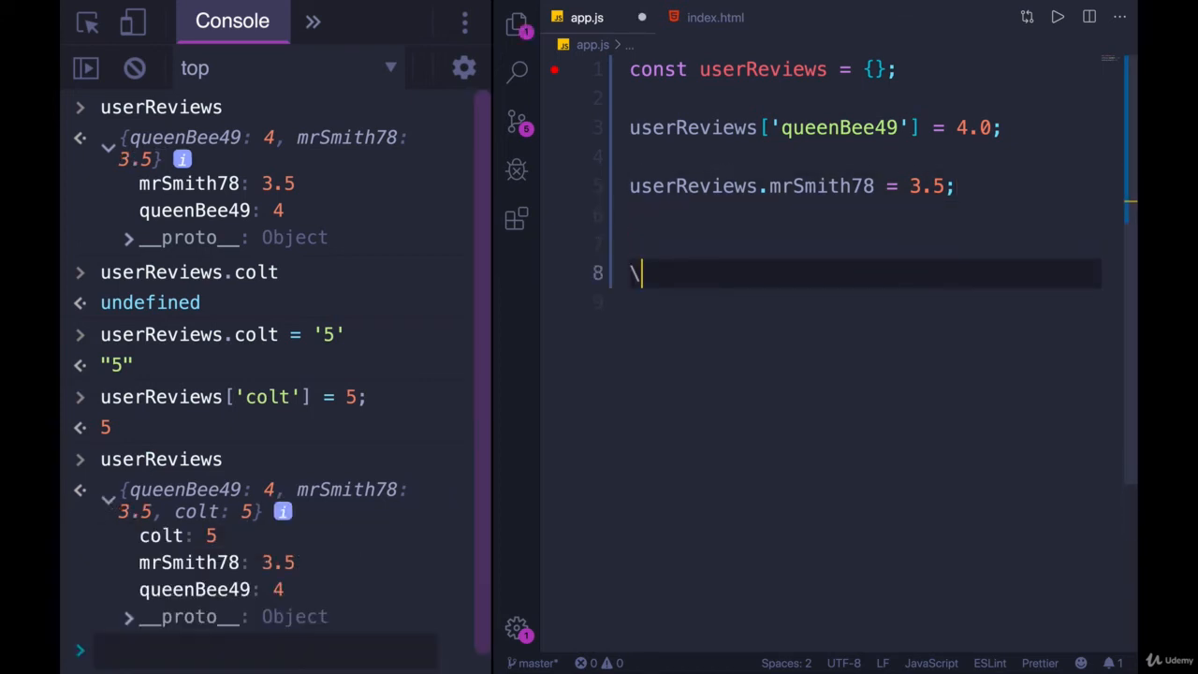
Add userReviews['queenBee49'] += 2; and log userReviews showing queenBee49: 6.
{"action": "key", "text": "backspace"}
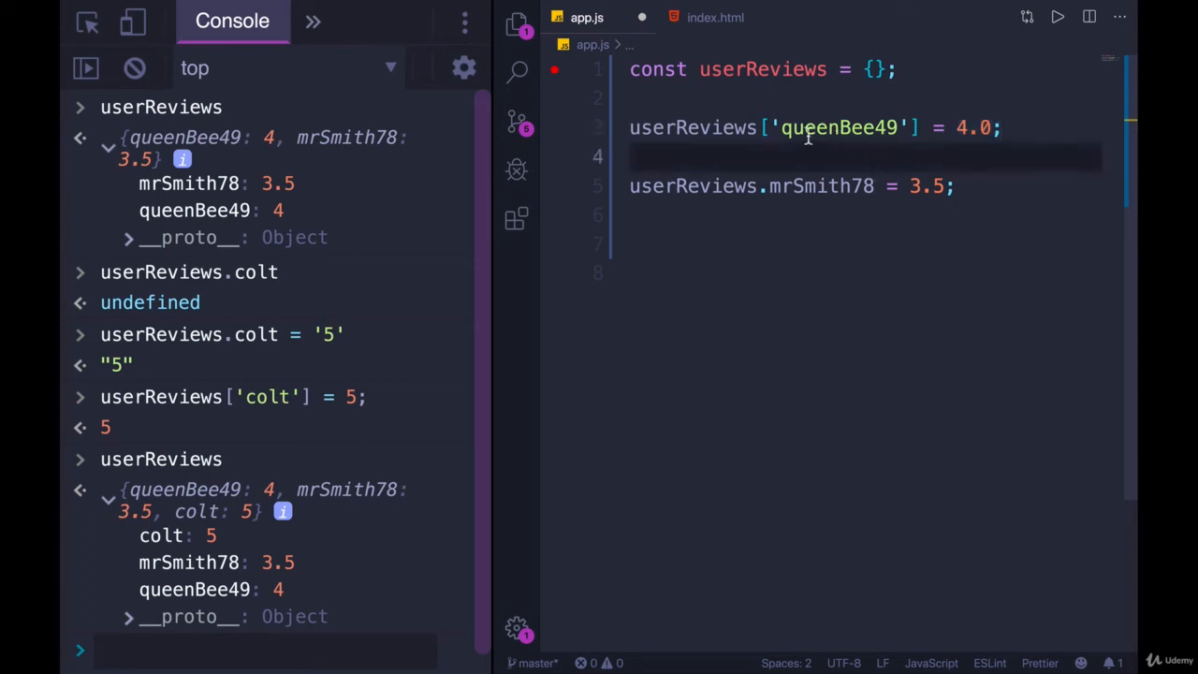
{"action": "type", "text": "userReviews"}
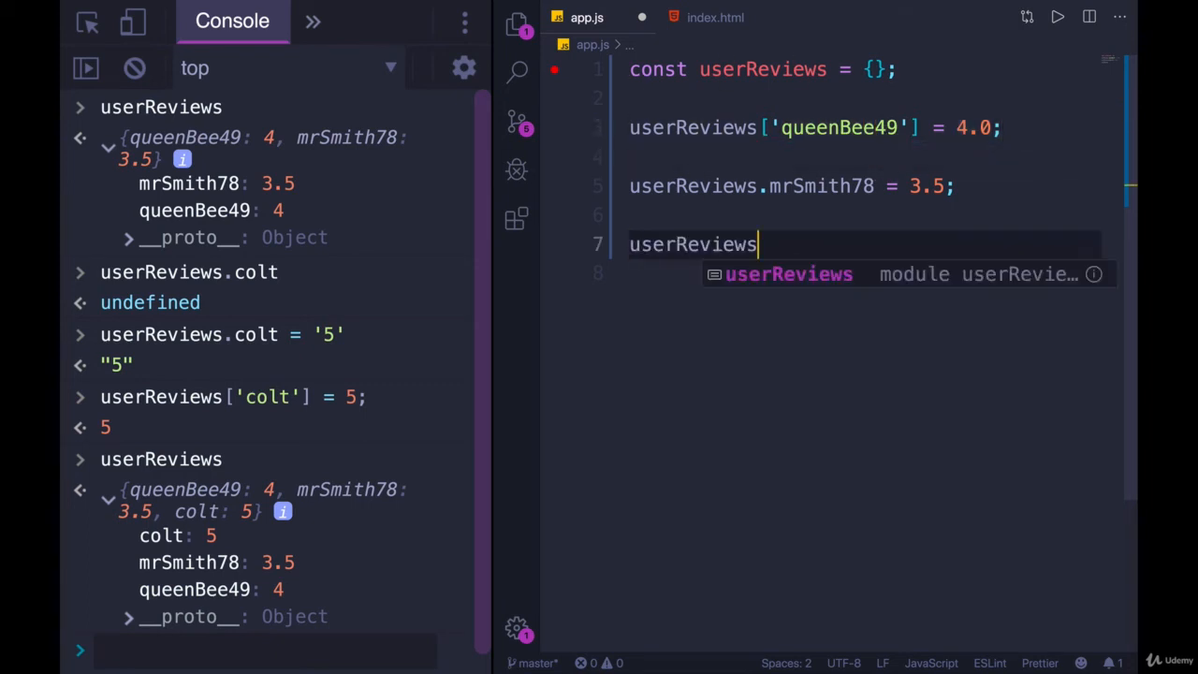
{"action": "type", "text": "[q"}
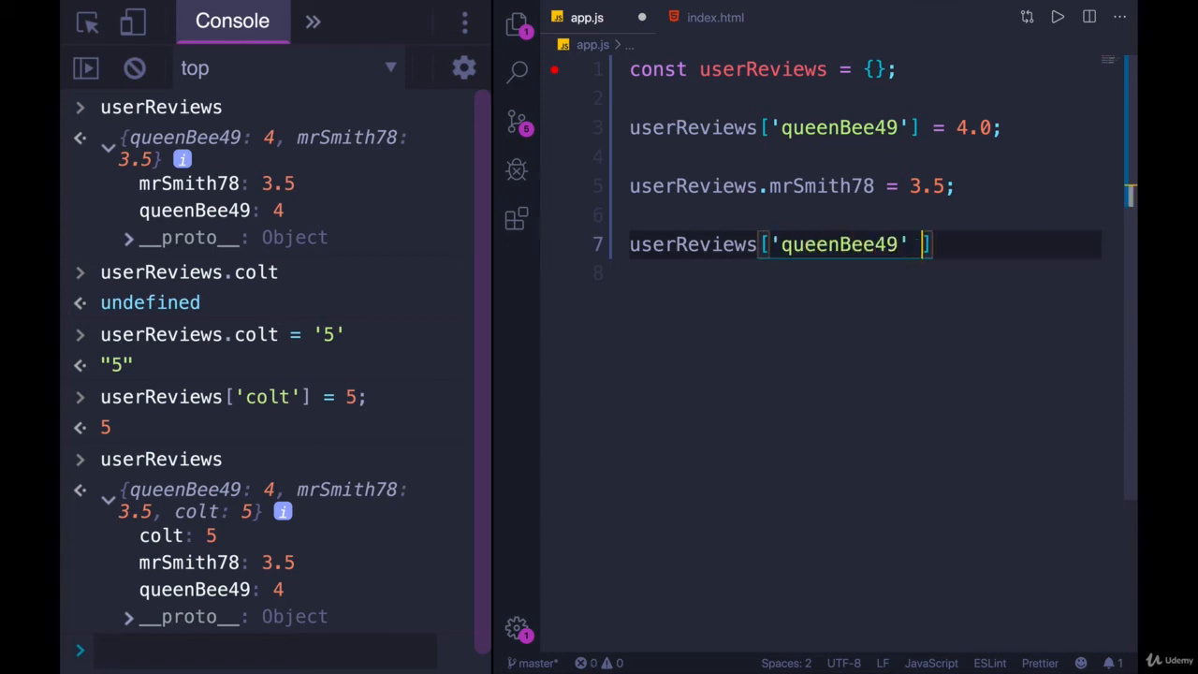
{"action": "type", "text": "+= 2;"}
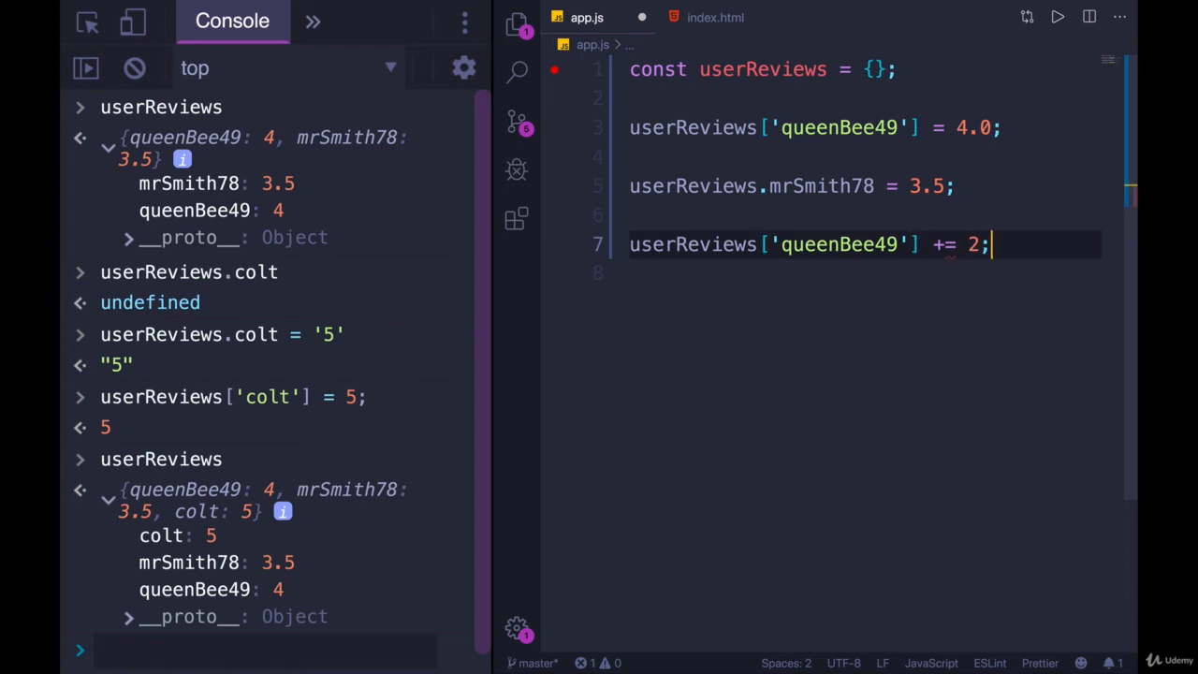
{"action": "left_click", "coordinate": [135, 68]}
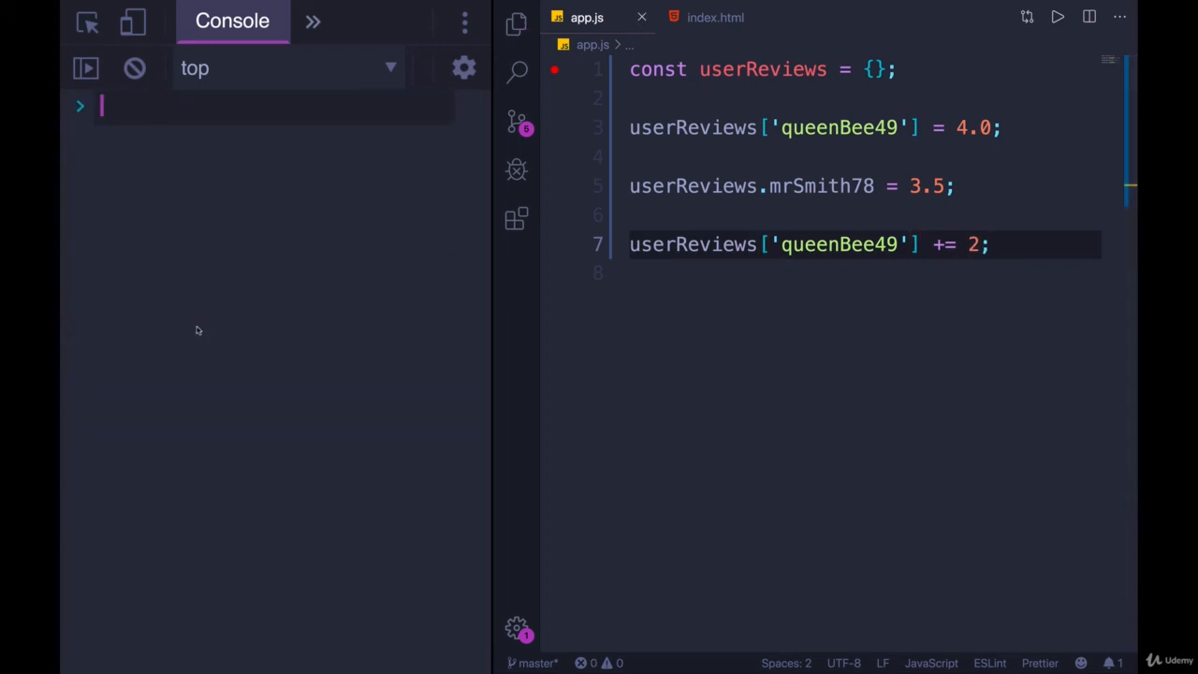
{"action": "type", "text": "userReviews"}
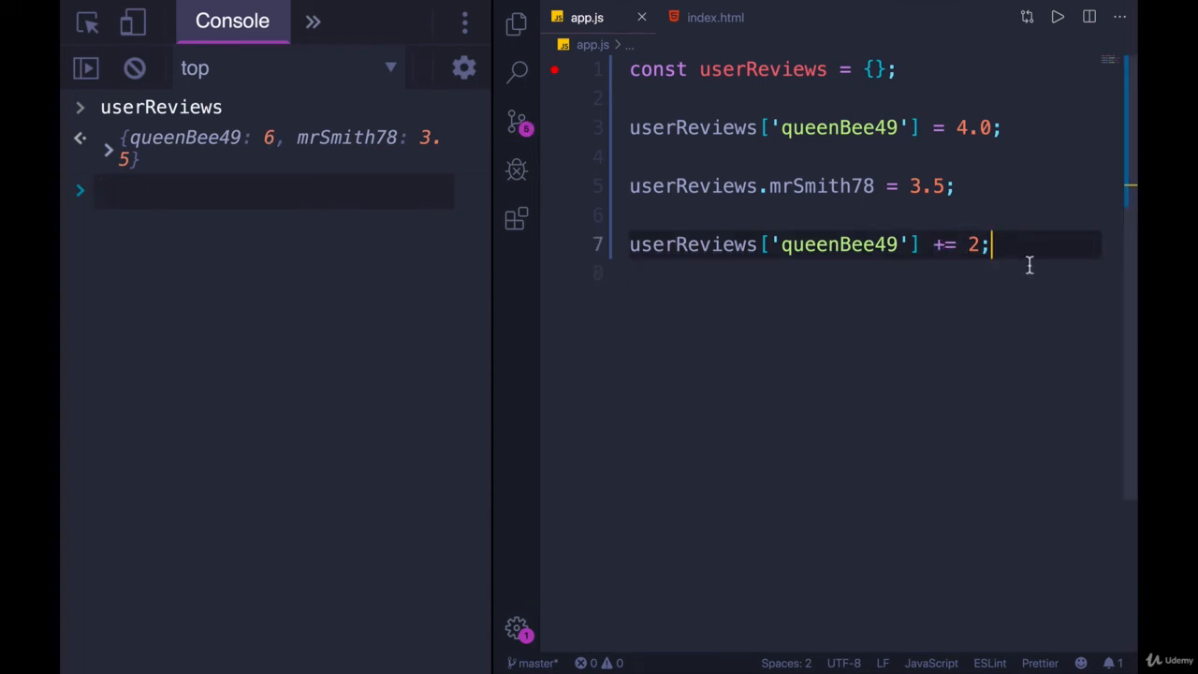
Add userReviews.mrSmith78++; and log userReviews showing mrSmith78: 4.5.
{"action": "type", "text": "userReviews"}
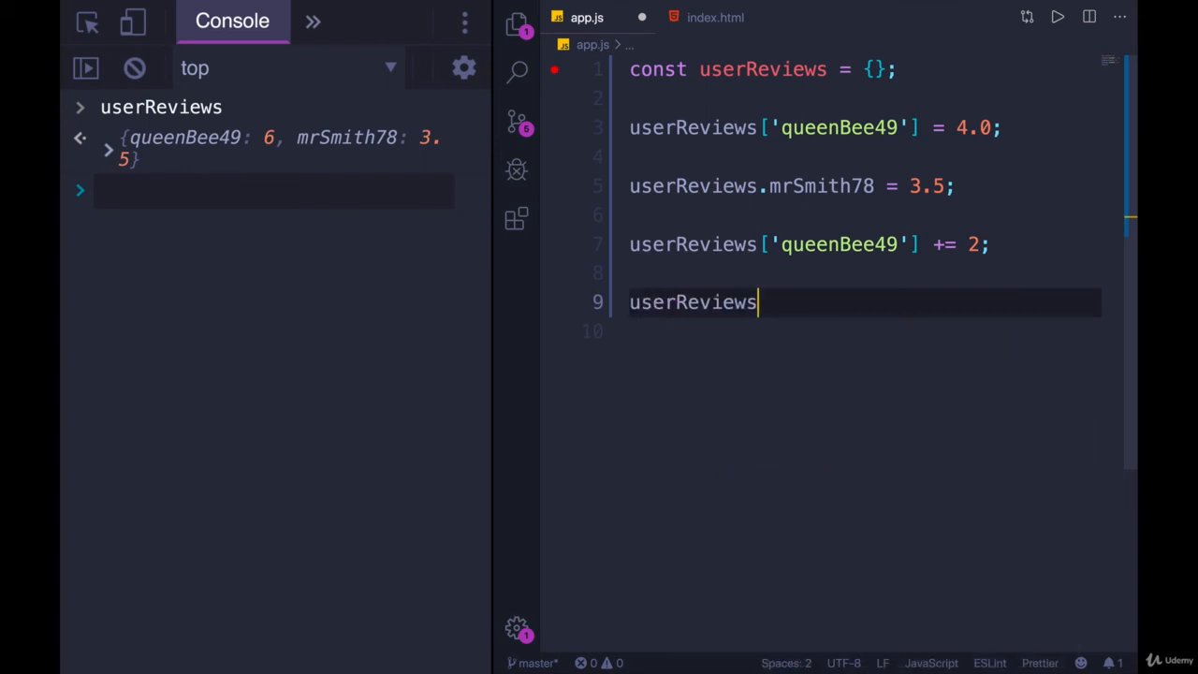
{"action": "type", "text": ".mrSmith78++;"}
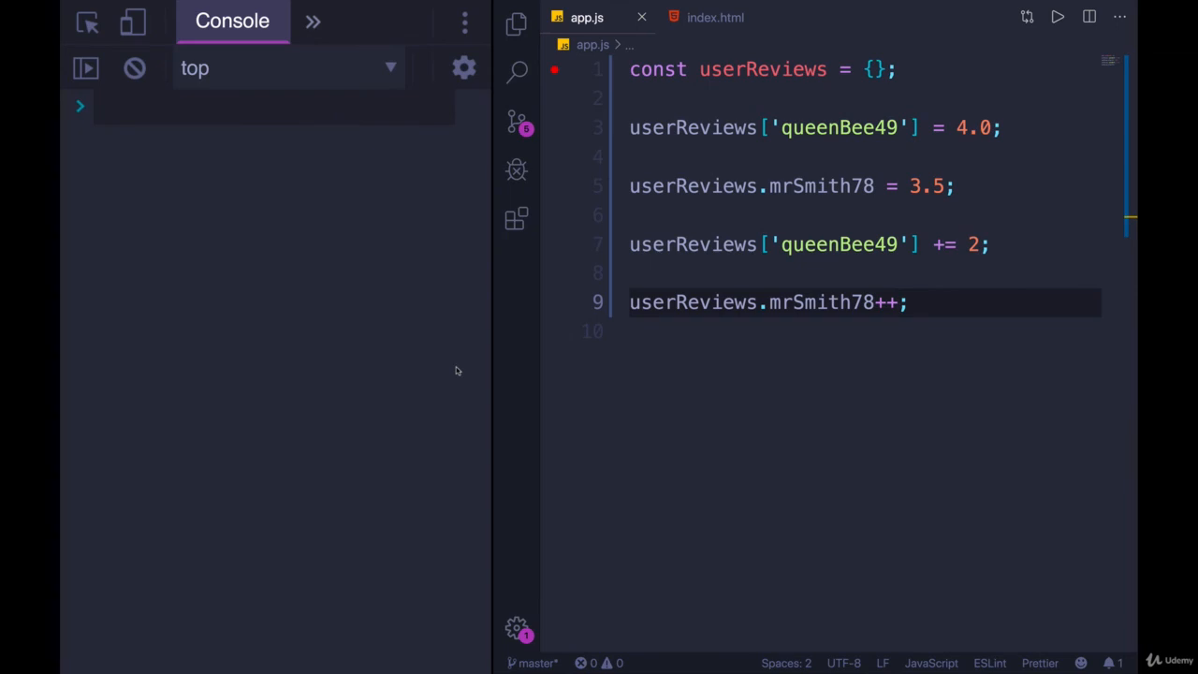
{"action": "type", "text": "userReviews"}
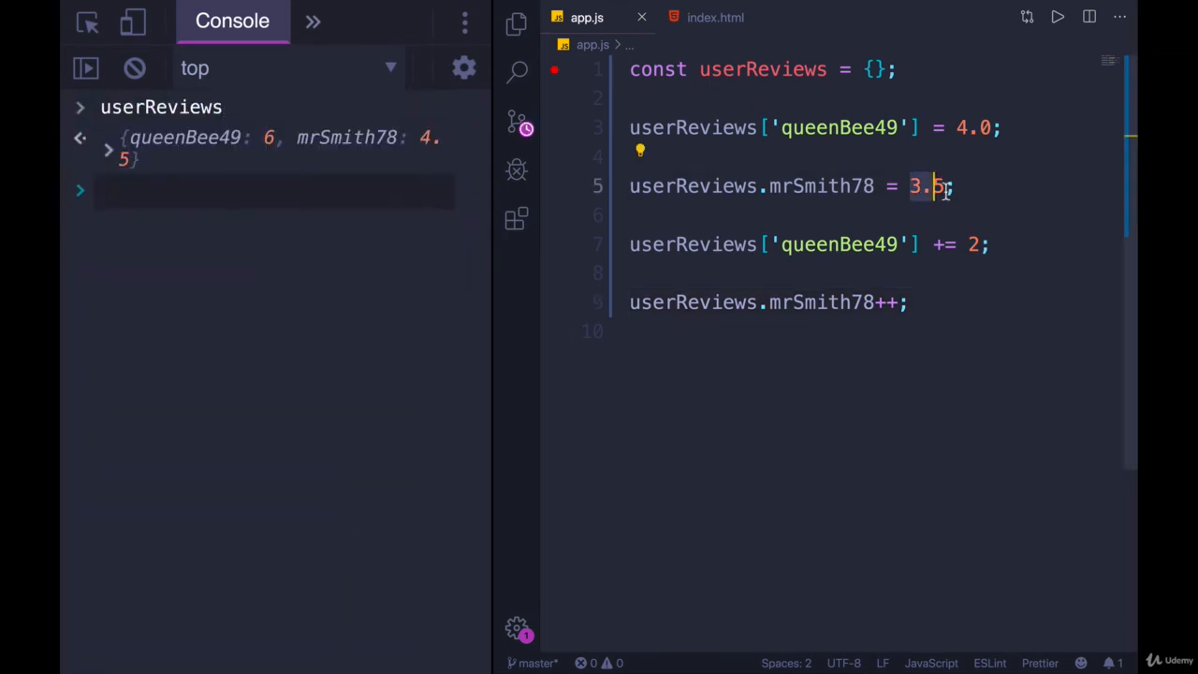
{"action": "left_click", "coordinate": [902, 301]}
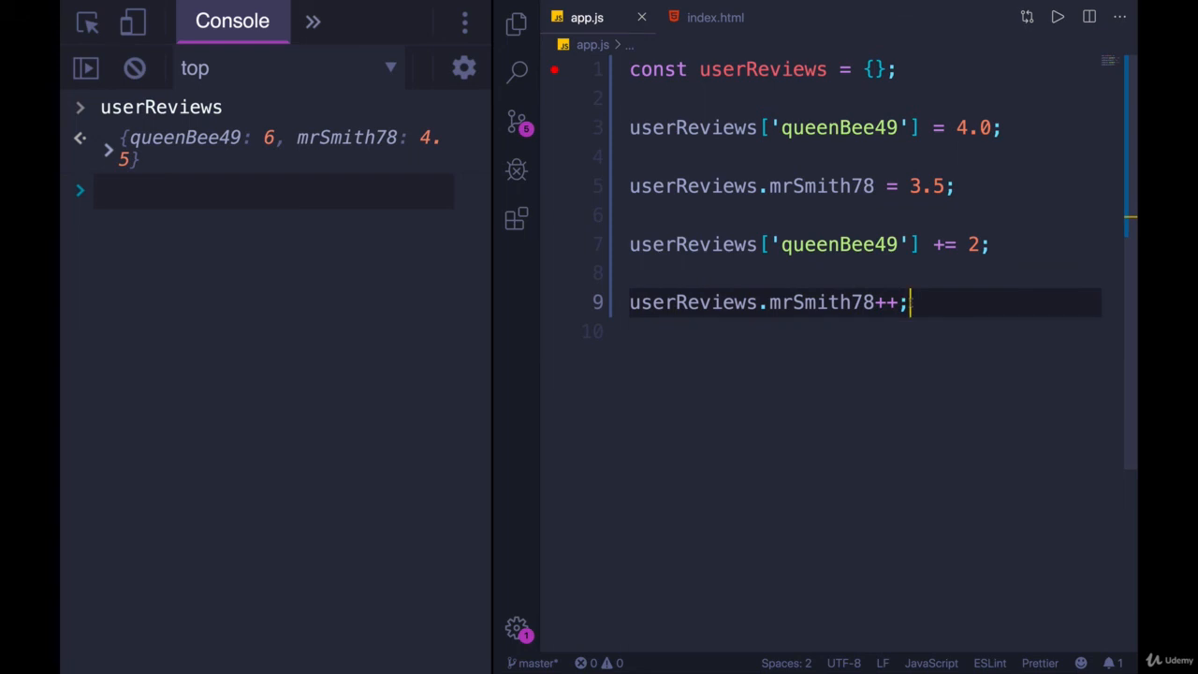